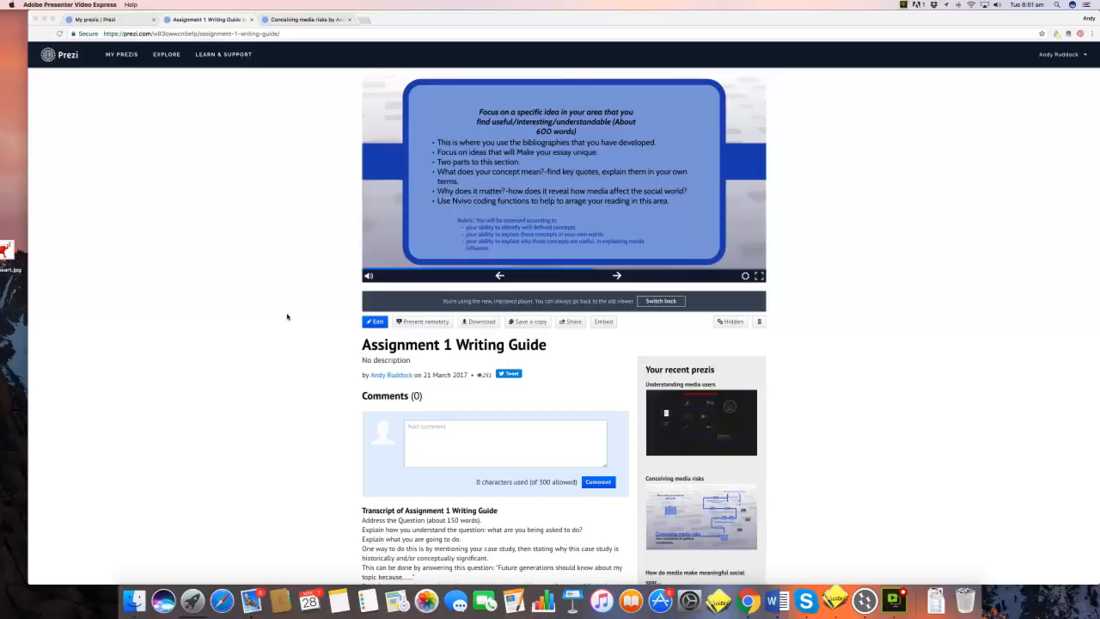
pyautogui.moveTo(275, 55)
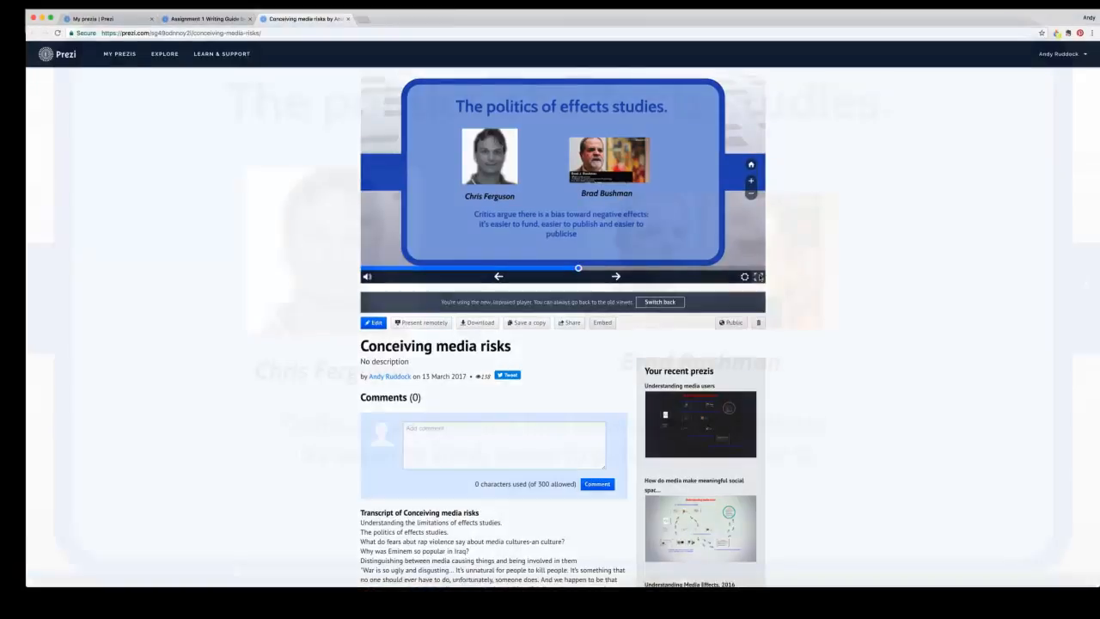
pyautogui.click(759, 275)
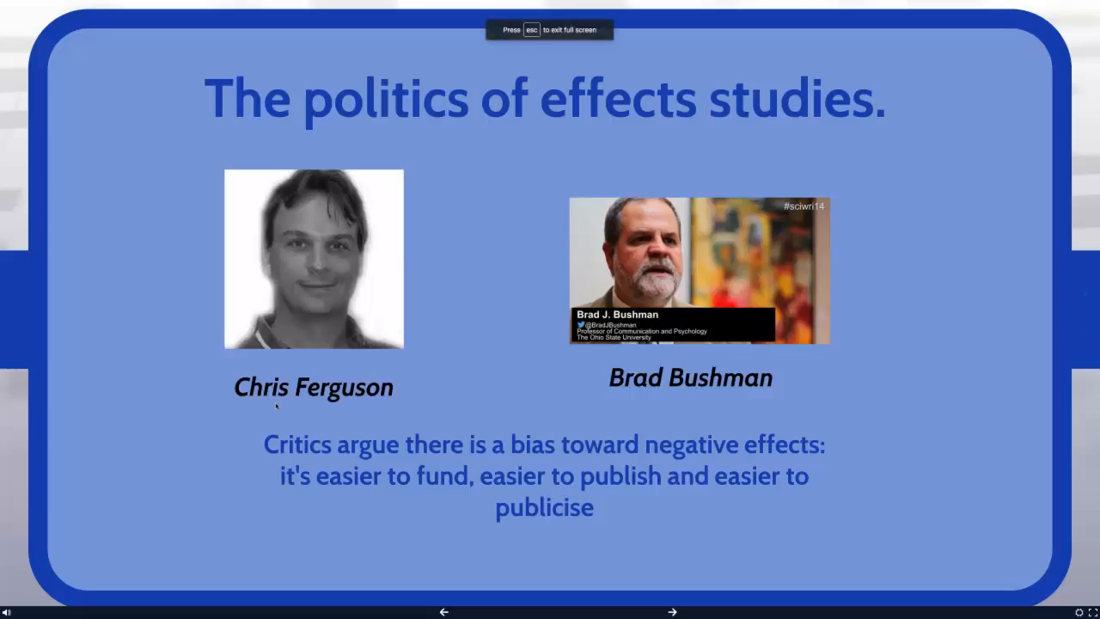
pyautogui.moveTo(344, 406)
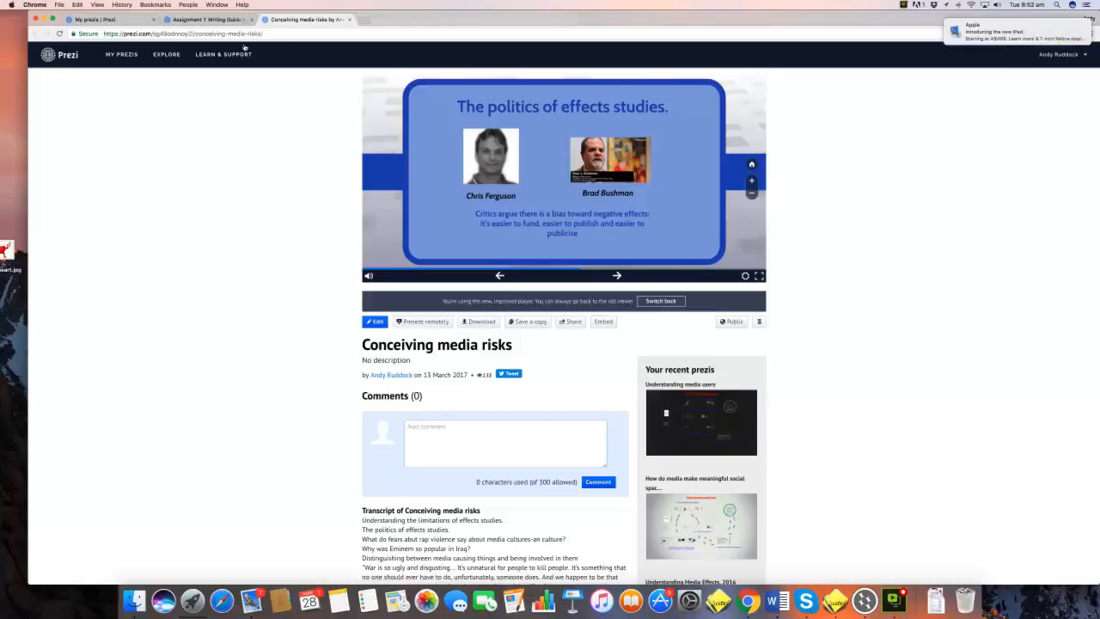
# - Return to the Assignment 1 Writing Guide presentation in Prezi
pyautogui.click(207, 19)
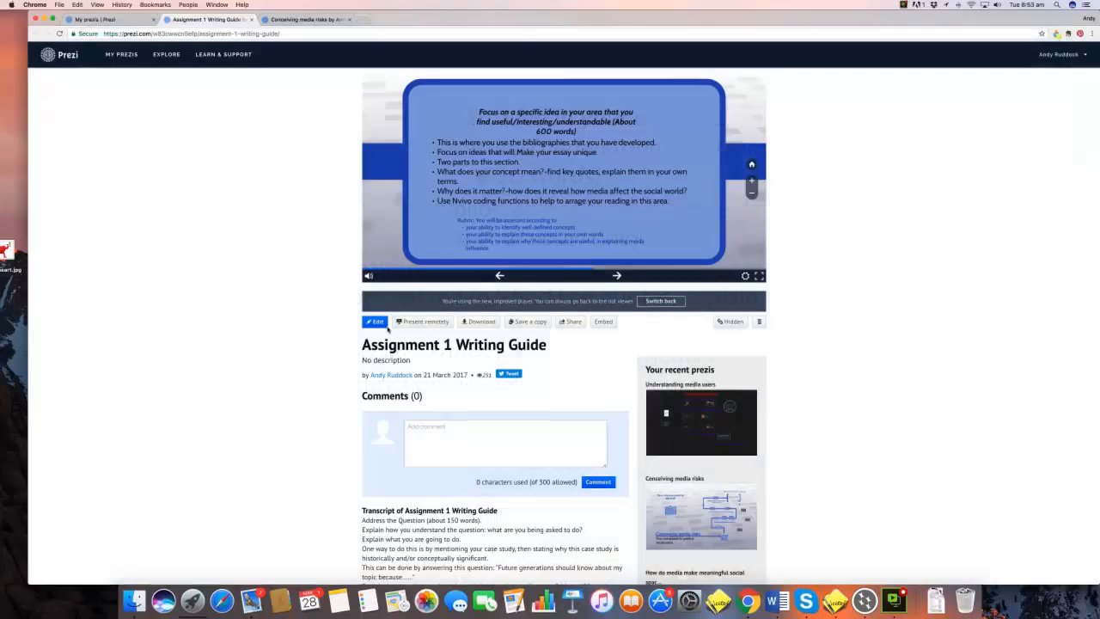
pyautogui.moveTo(735, 490)
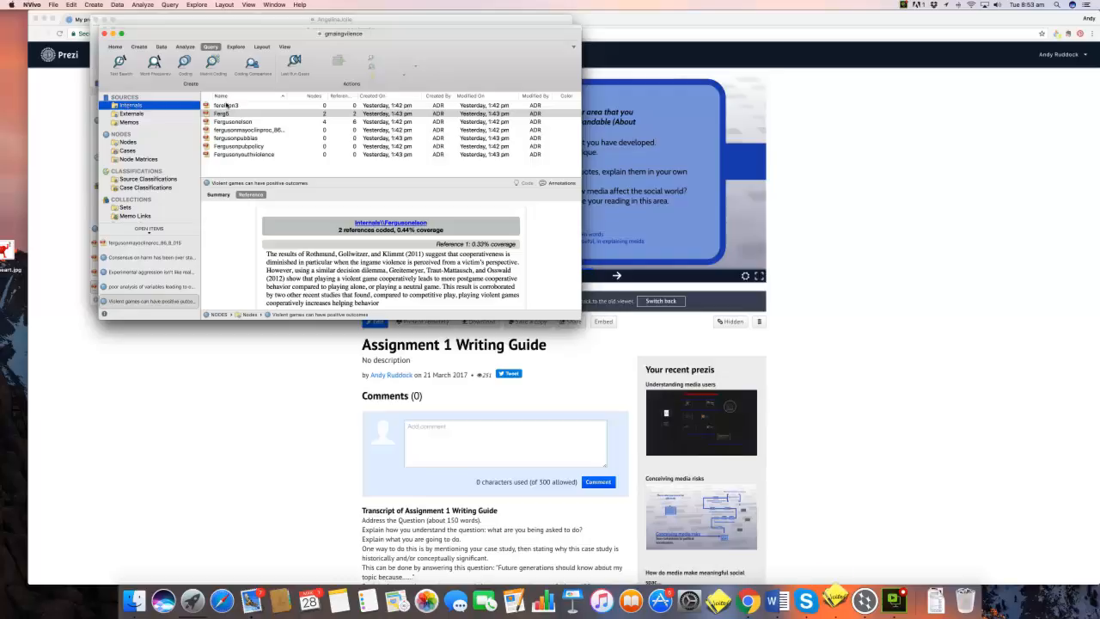
# - Read through 'Does Doing Media Violence Research Make One Aggressive?' down to its highlighted coded passages
pyautogui.click(227, 105)
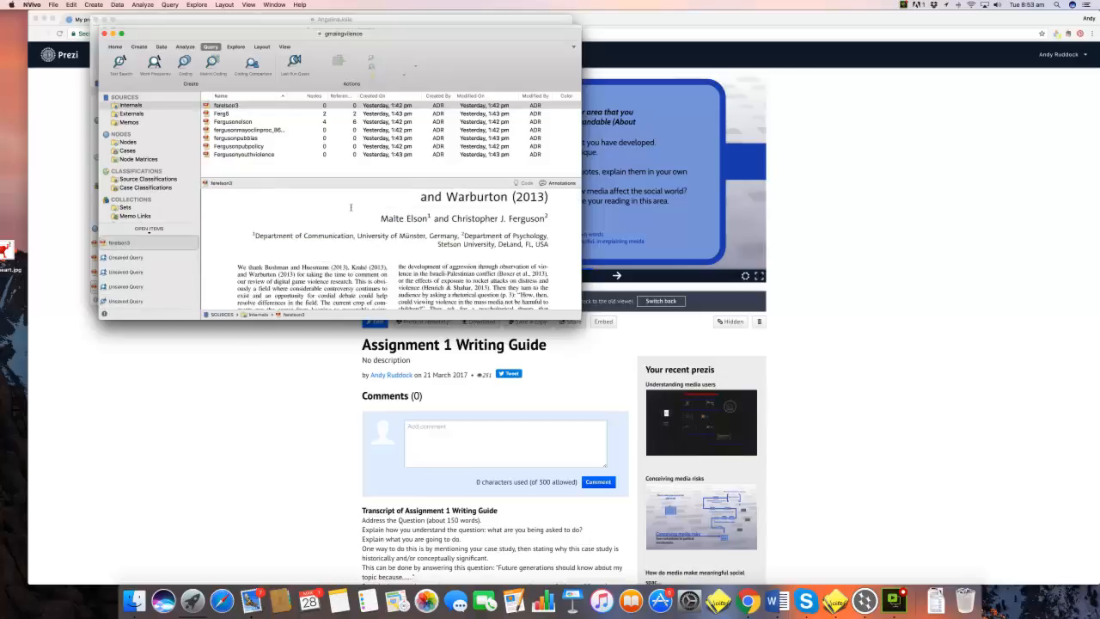
pyautogui.scroll(3)
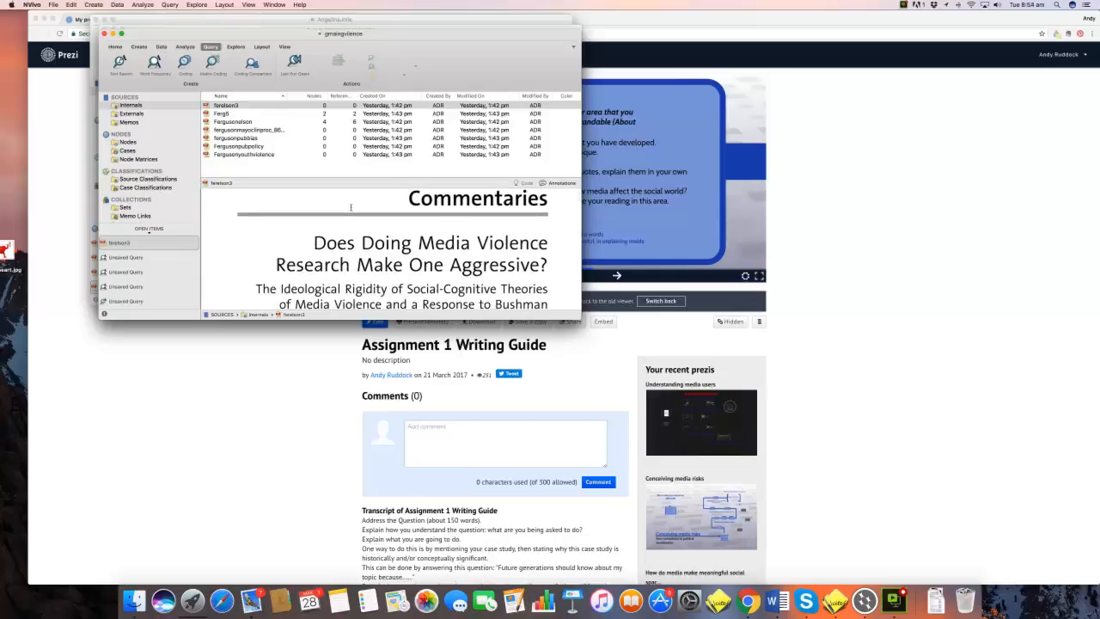
pyautogui.scroll(-3)
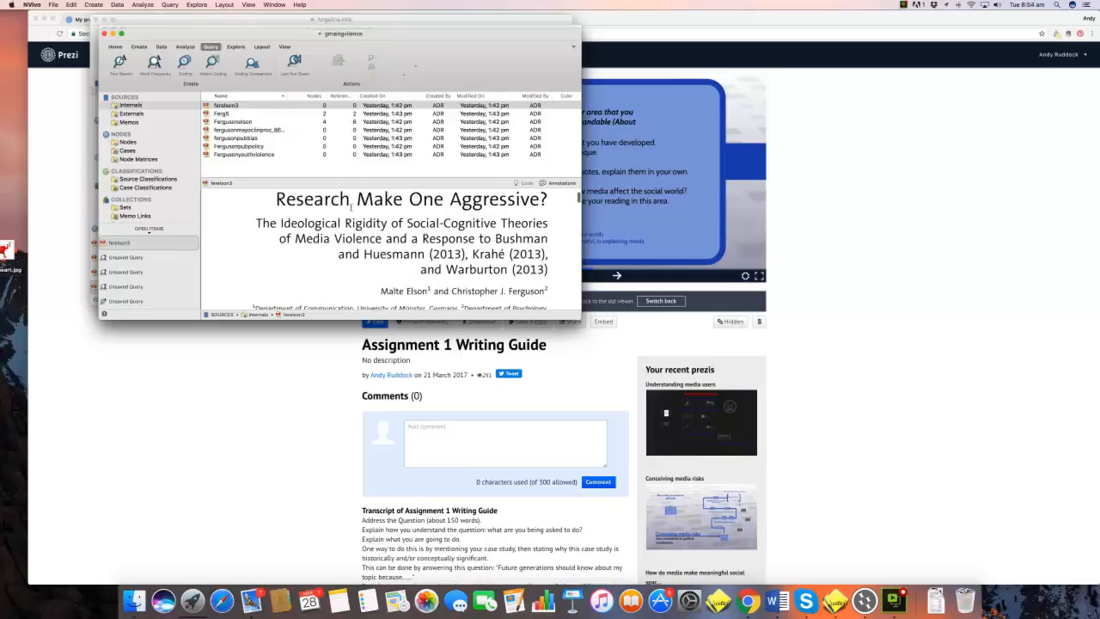
pyautogui.scroll(-3)
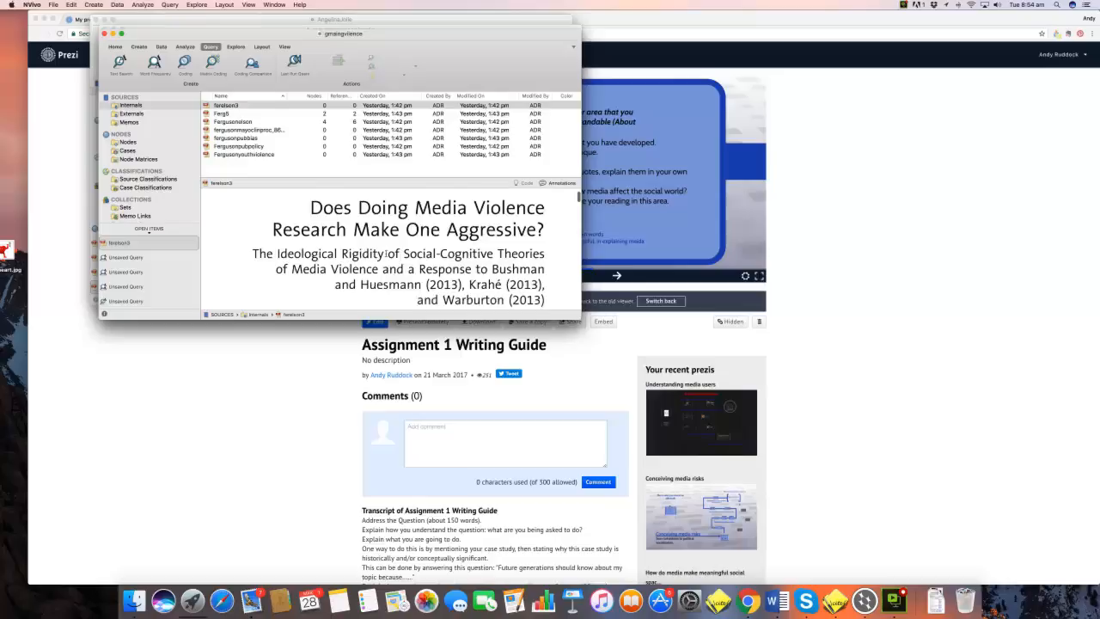
pyautogui.scroll(-3)
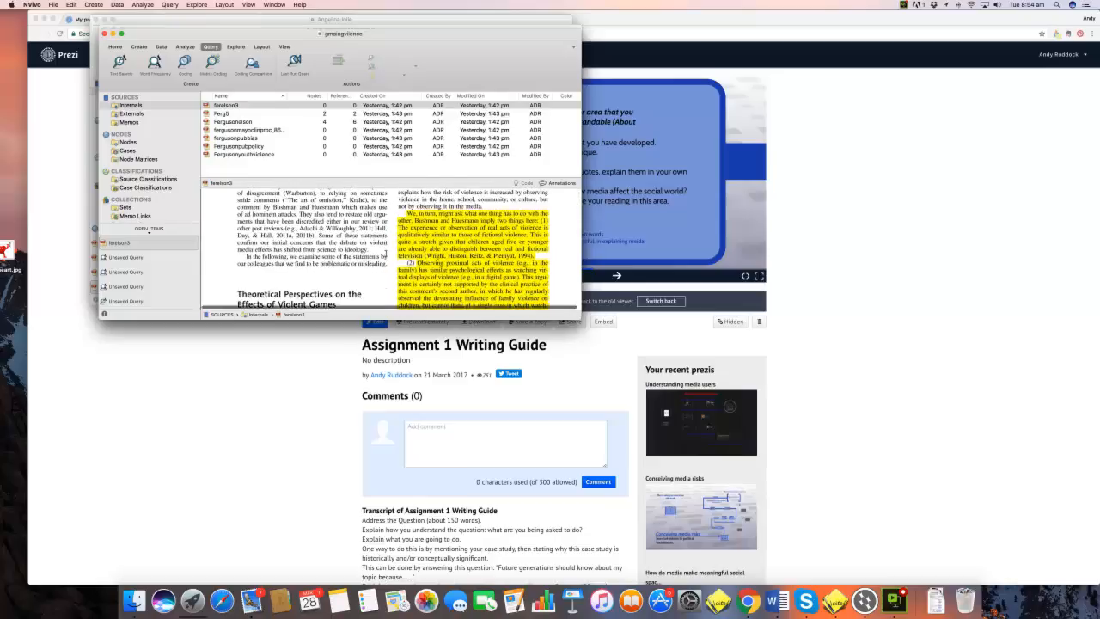
pyautogui.scroll(-3)
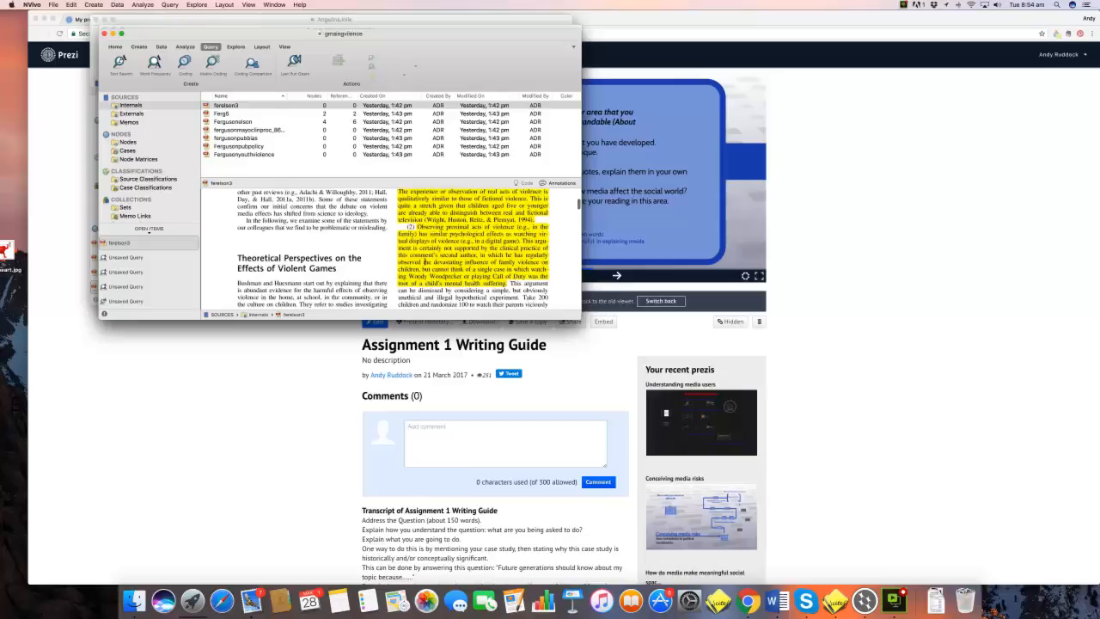
pyautogui.scroll(-3)
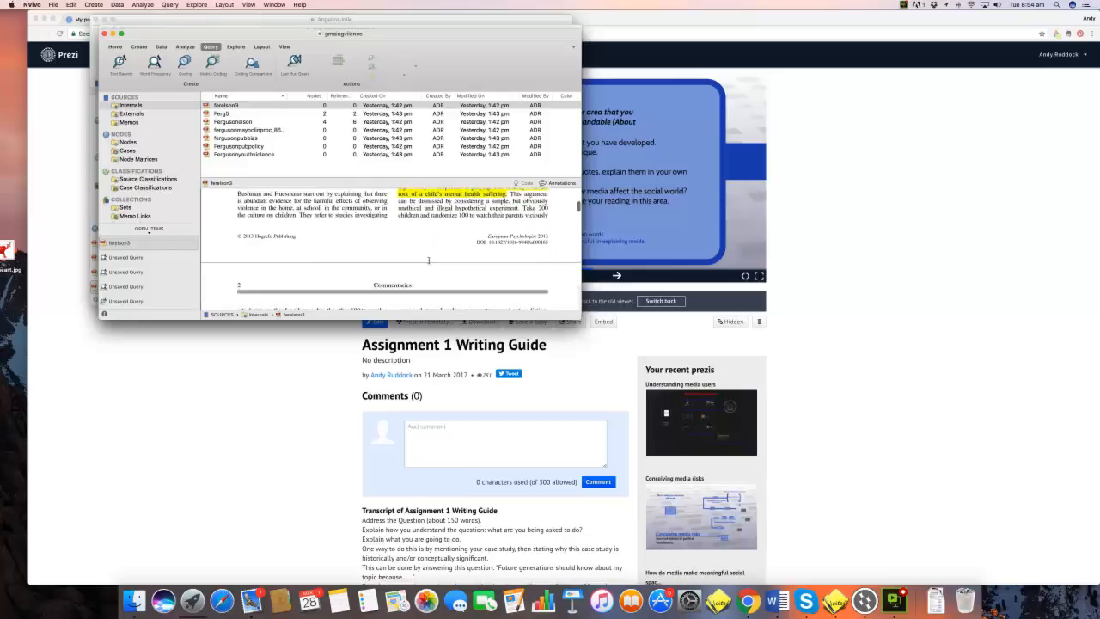
pyautogui.scroll(-3)
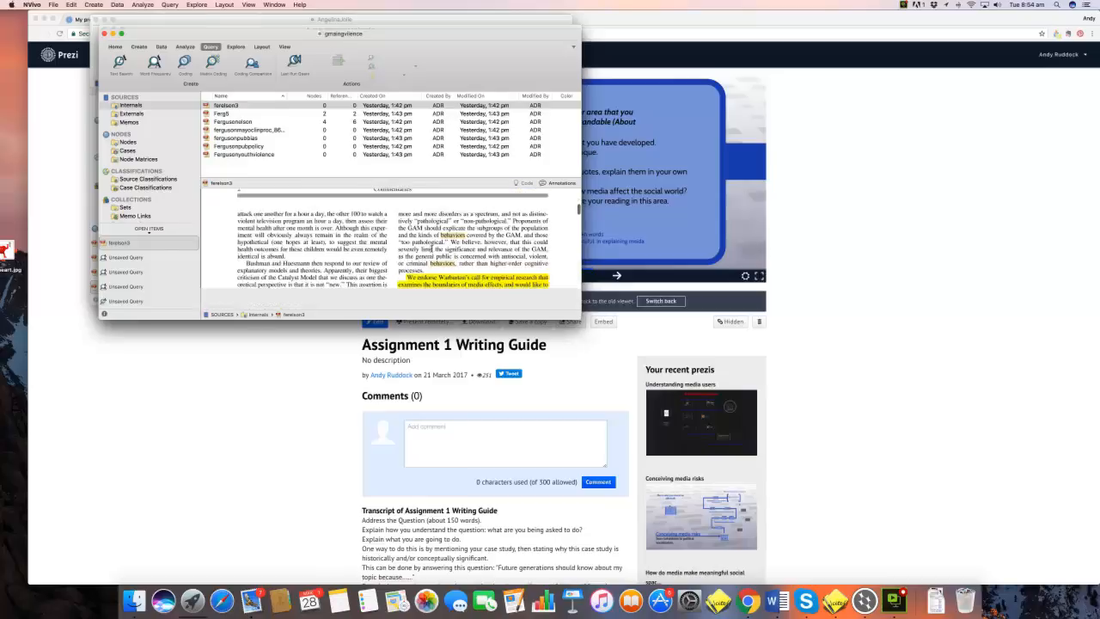
pyautogui.scroll(-3)
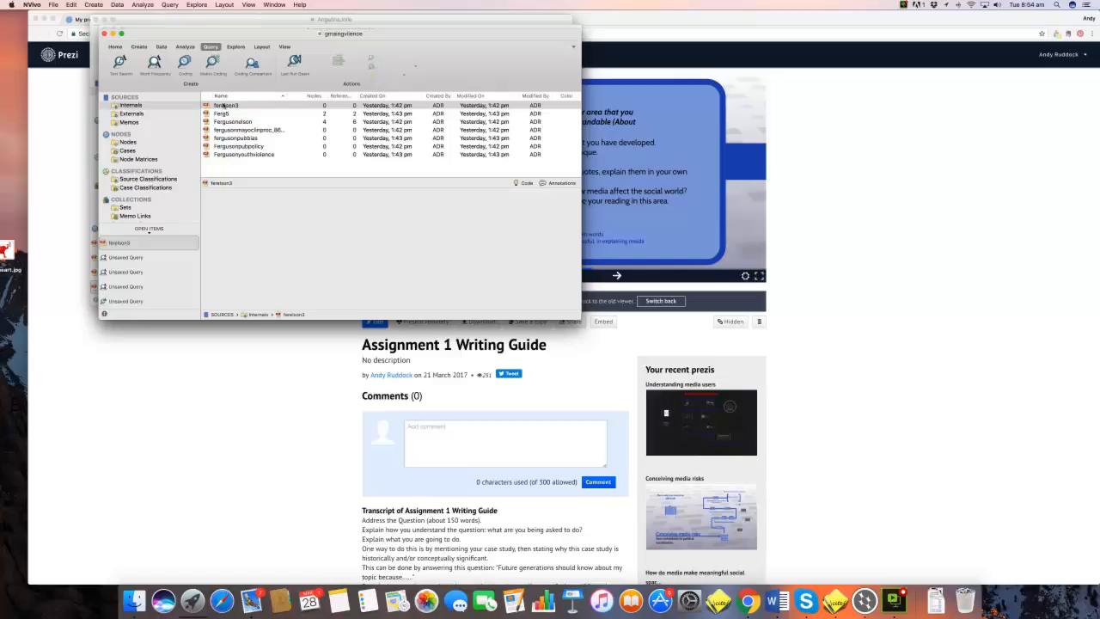
# - View the second article in the Internals sources list
pyautogui.click(221, 113)
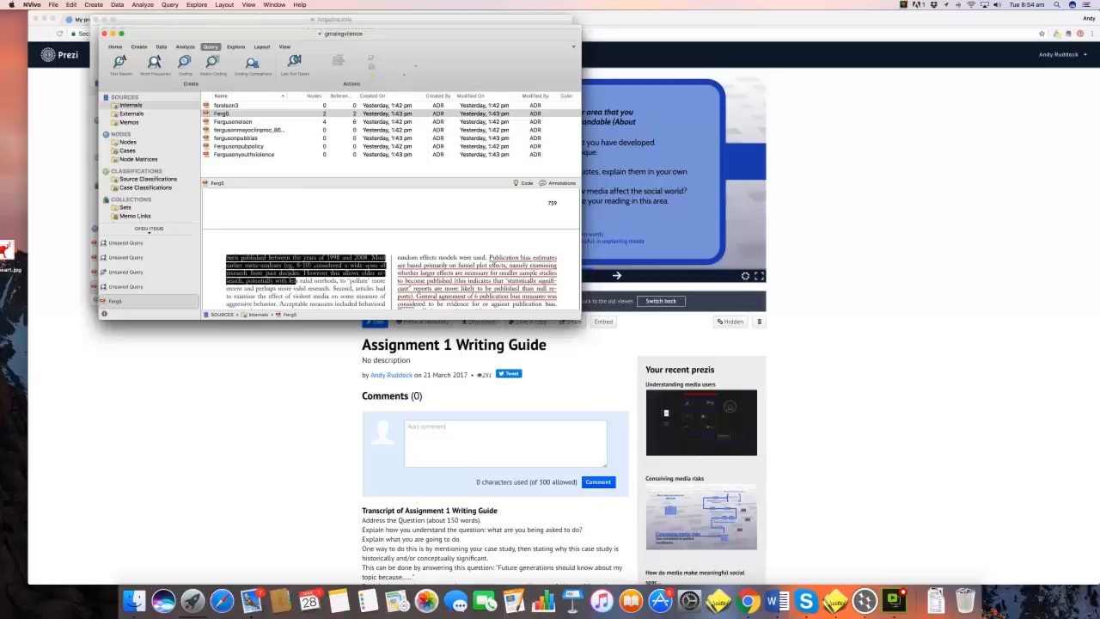
pyautogui.rightClick(306, 284)
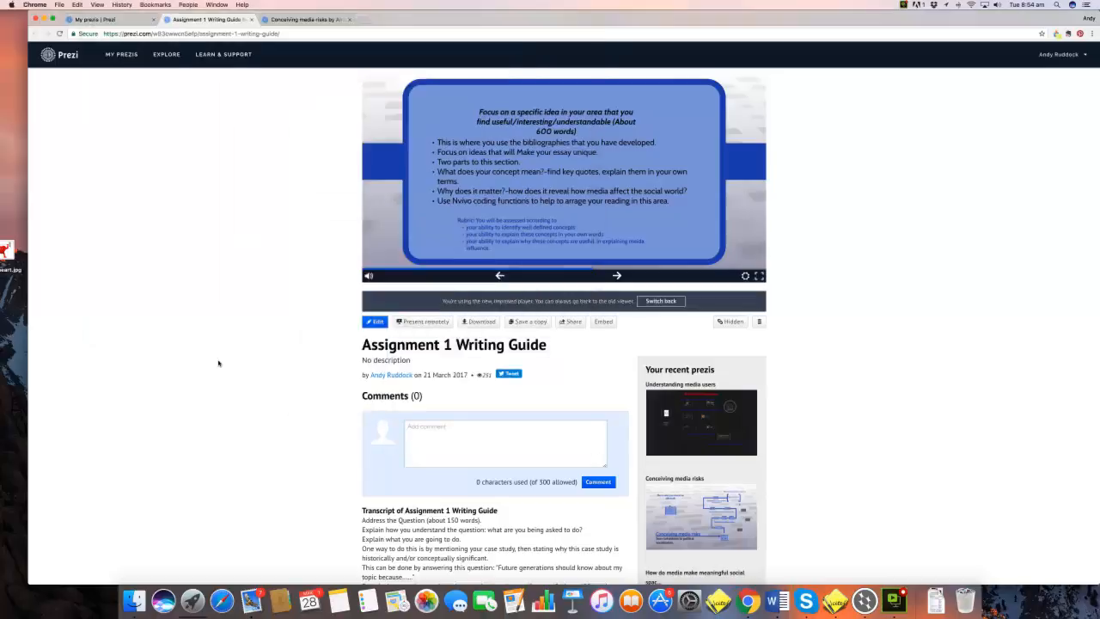
pyautogui.moveTo(863, 599)
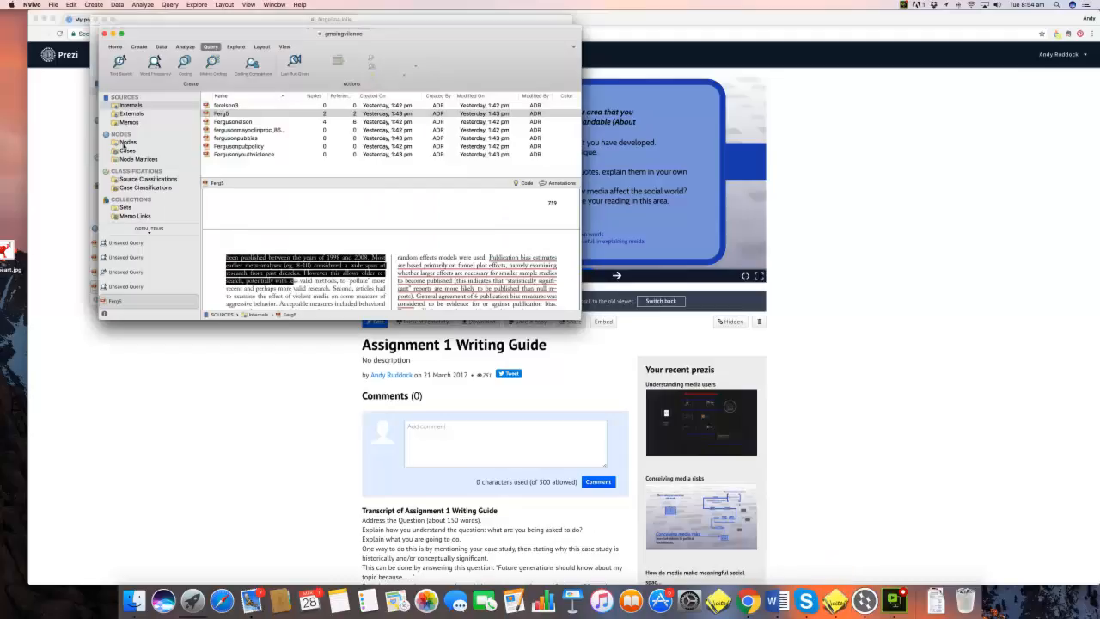
# - Show the Nodes list and the 'Consensus on harm' node's single coded reference
pyautogui.click(127, 134)
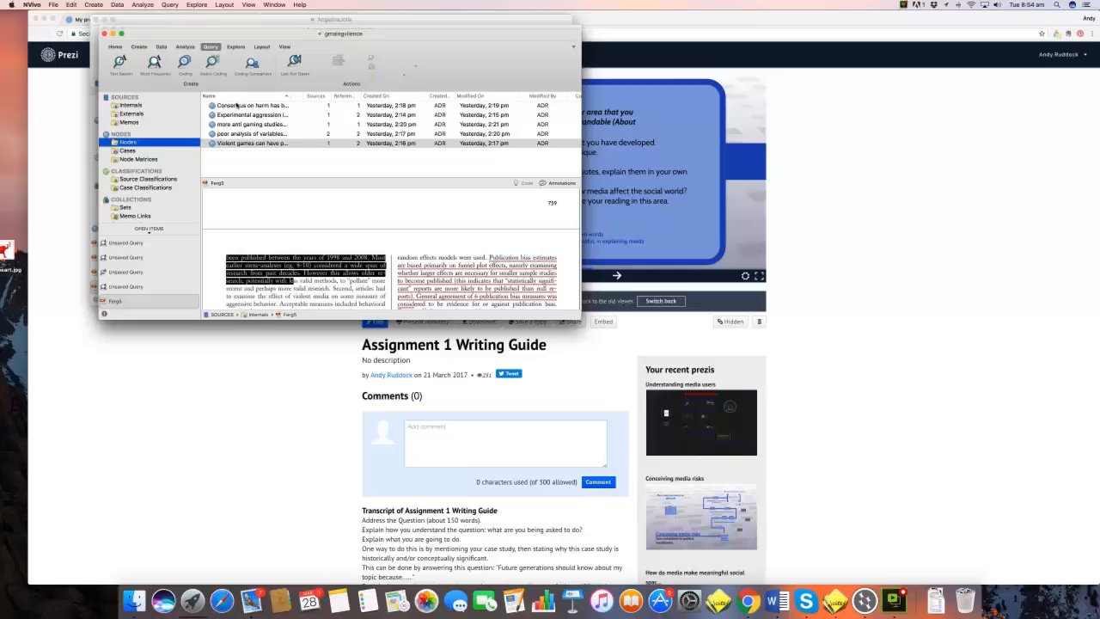
pyautogui.click(251, 105)
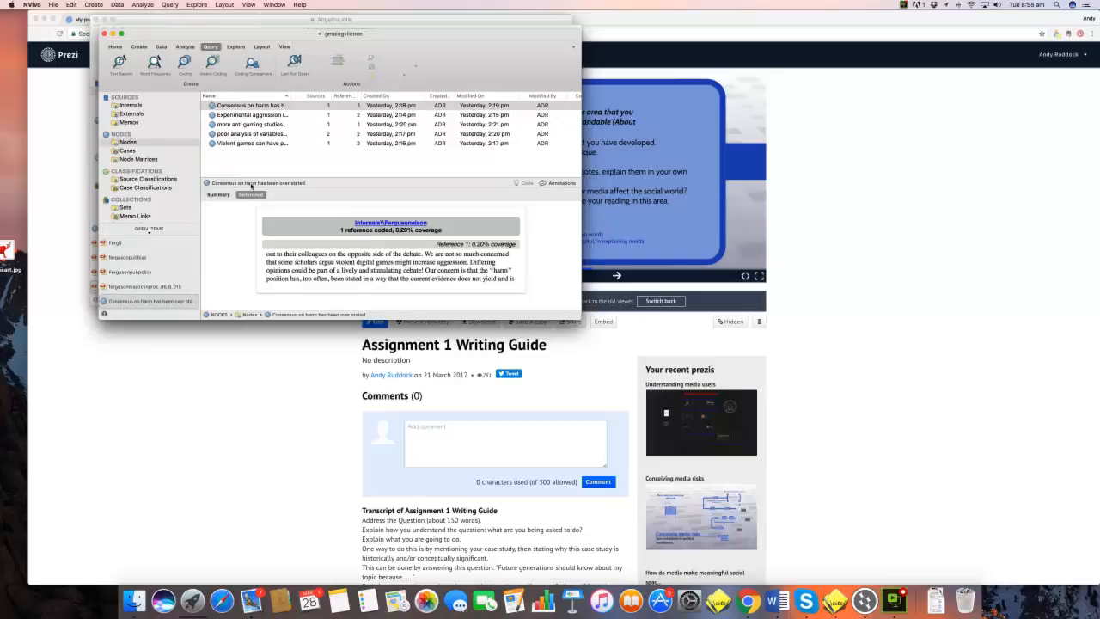
pyautogui.moveTo(284, 194)
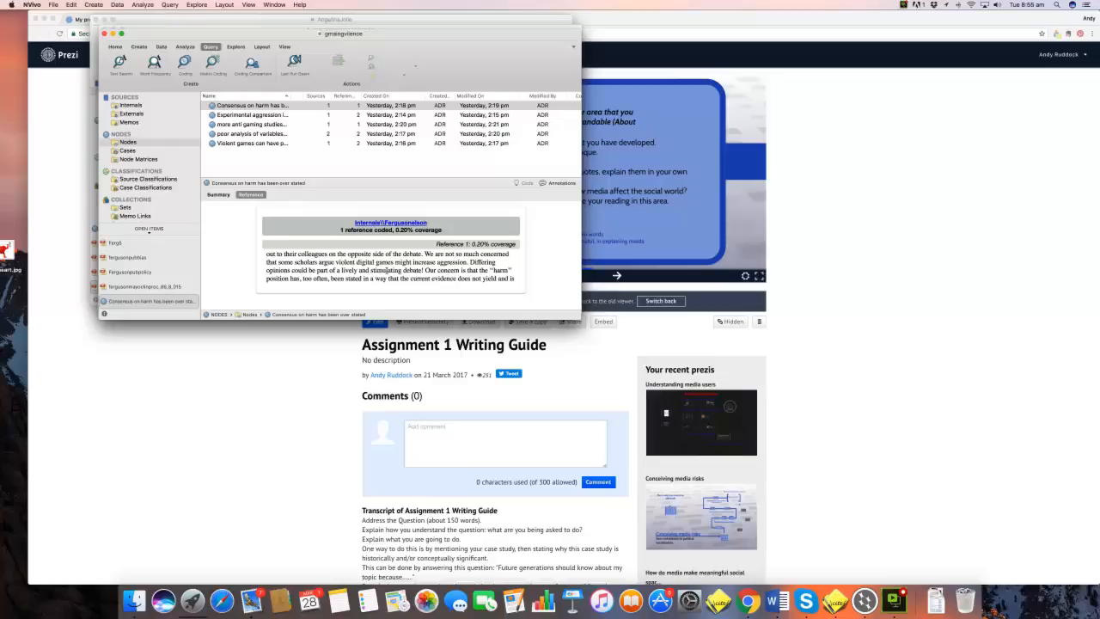
pyautogui.moveTo(371, 251)
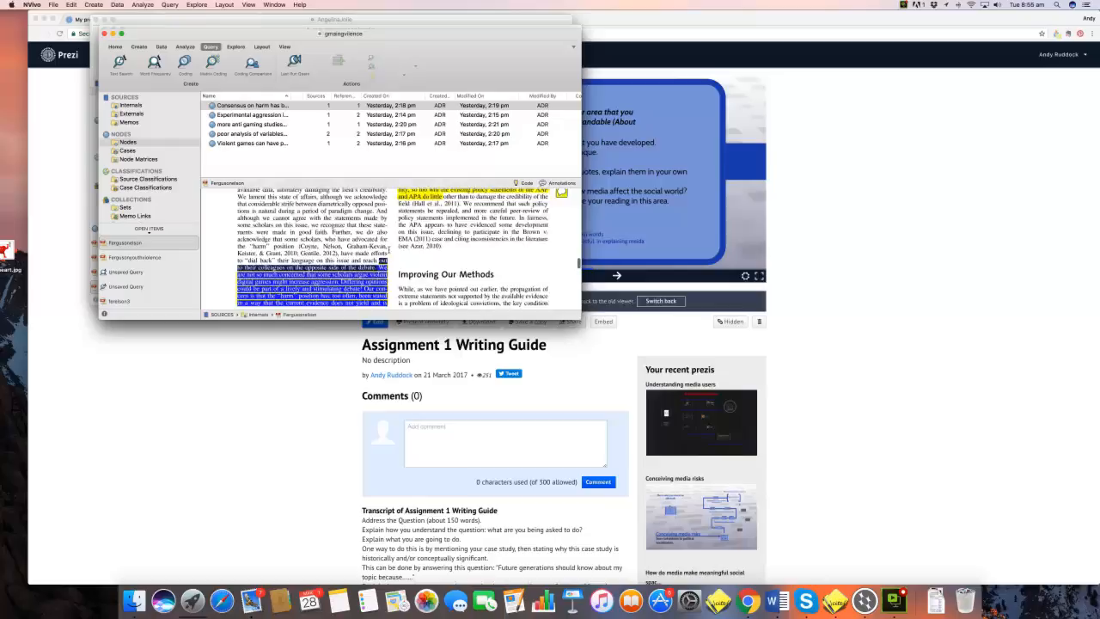
# - Read the highlighted coded passage through to its end beside the longitudinal studies text
pyautogui.scroll(-3)
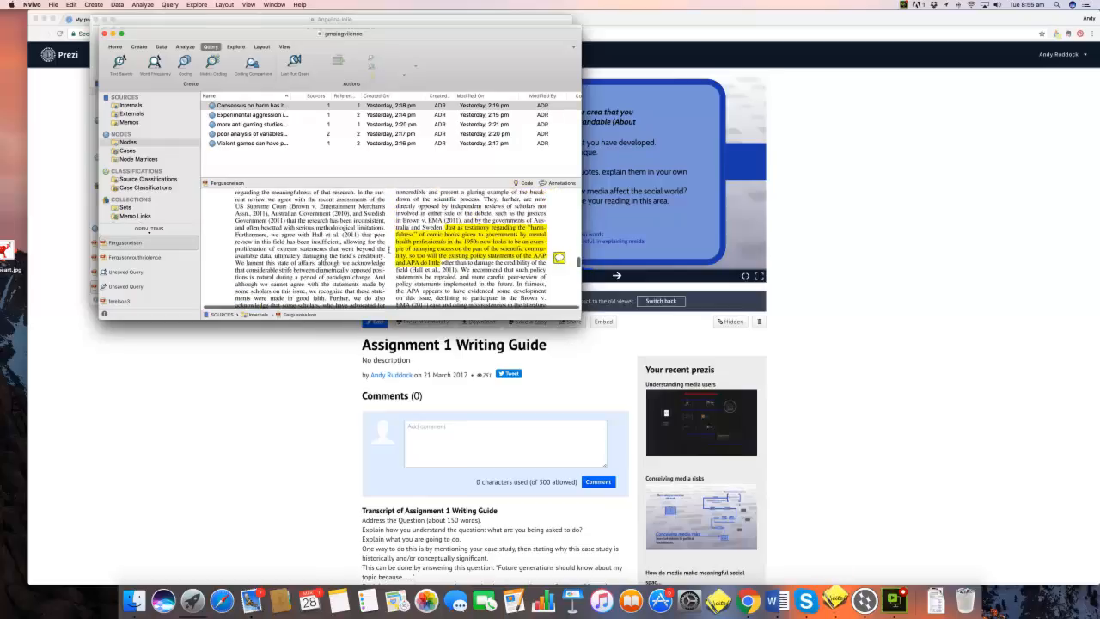
pyautogui.scroll(-3)
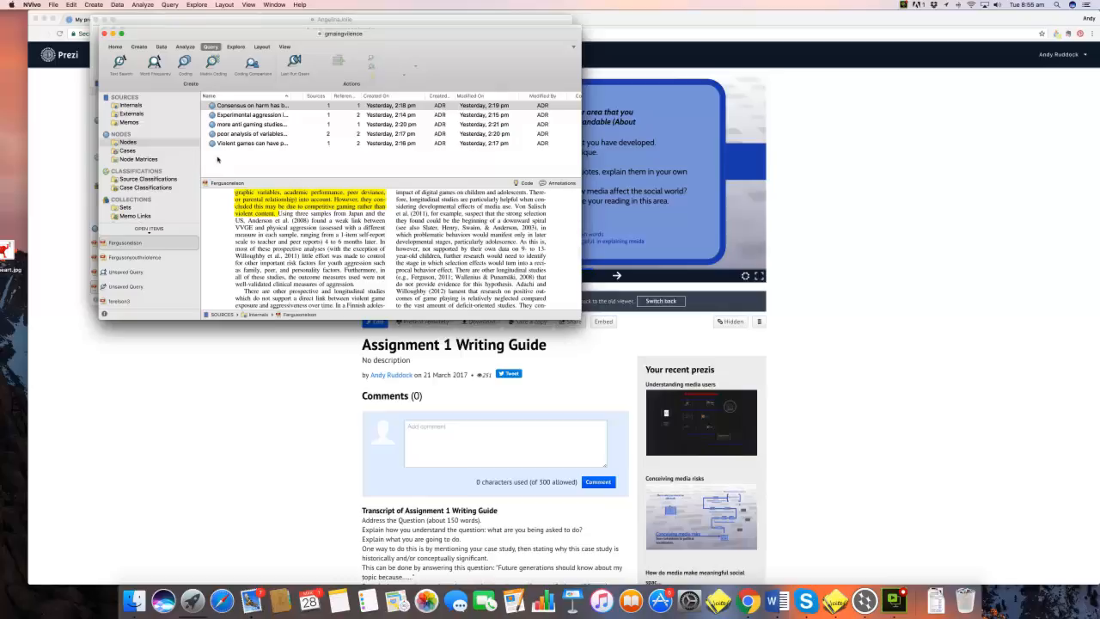
# - Show the two coded references at the 'Experimental aggression' node
pyautogui.click(251, 105)
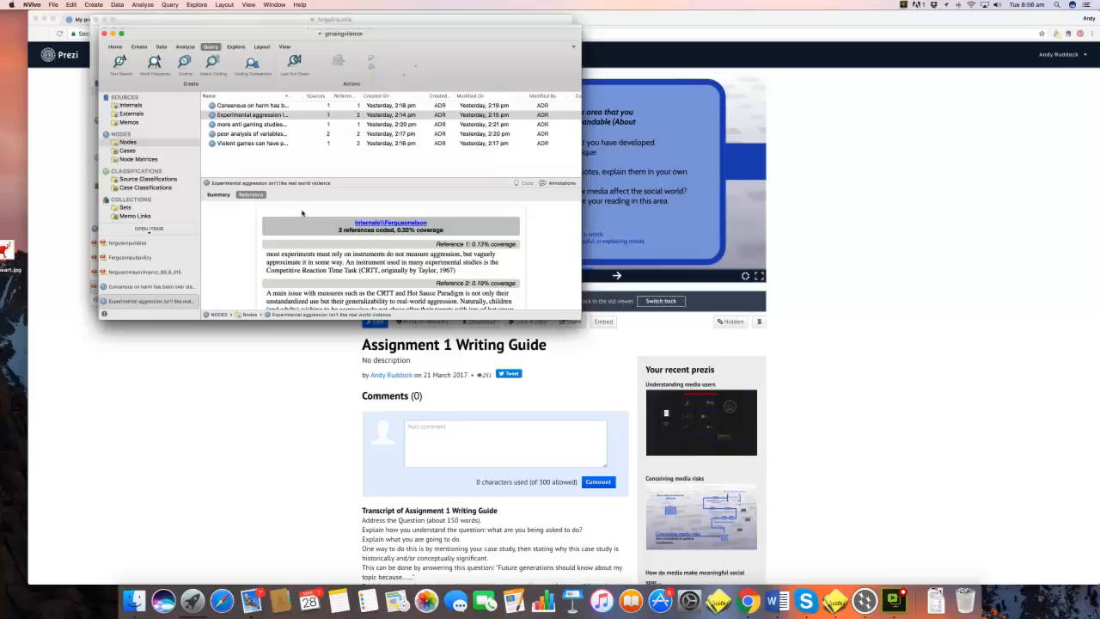
pyautogui.moveTo(294, 216)
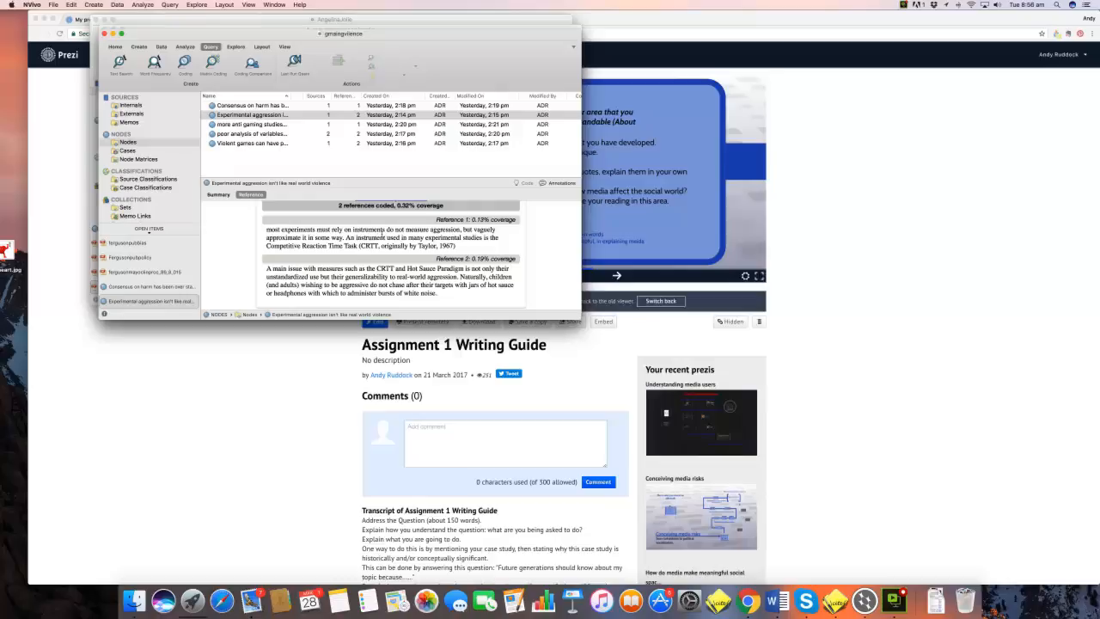
pyautogui.moveTo(333, 257)
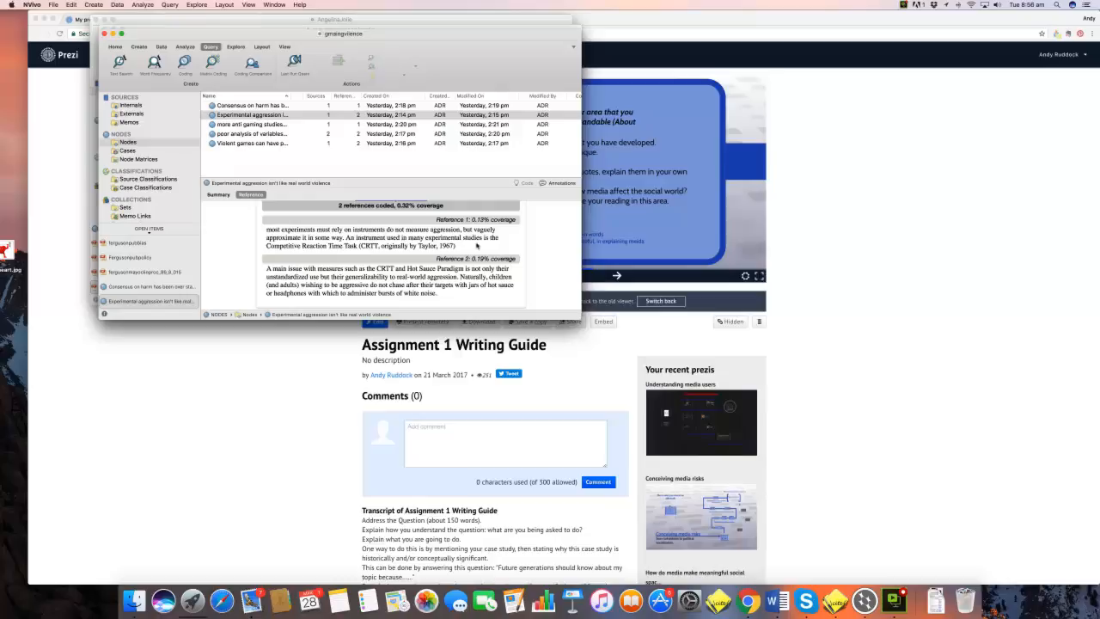
pyautogui.moveTo(330, 251)
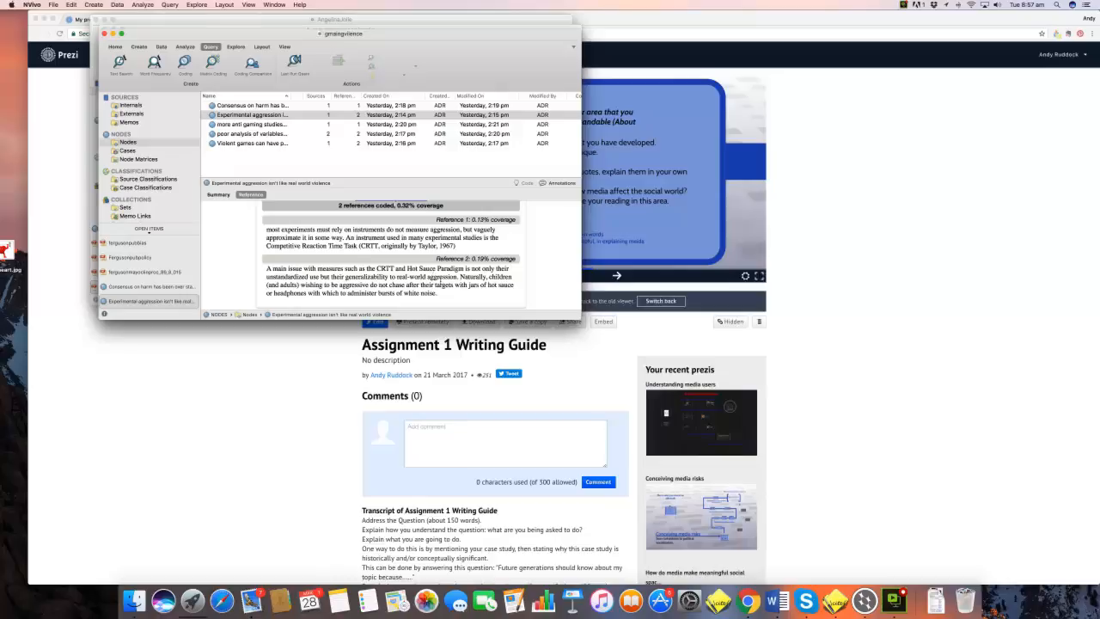
pyautogui.scroll(3)
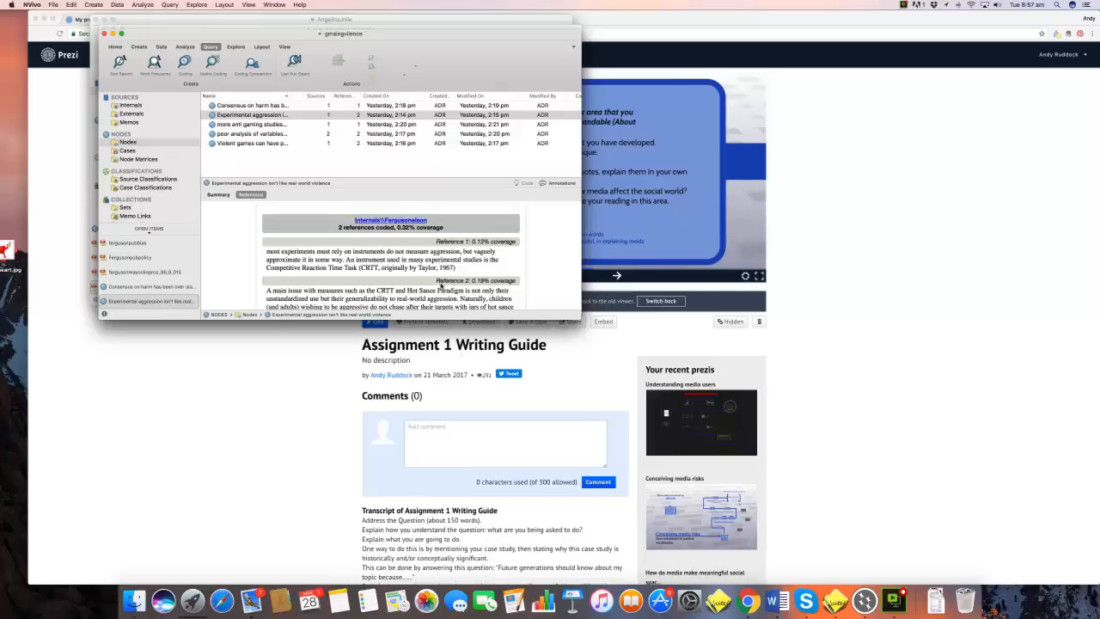
pyautogui.scroll(-3)
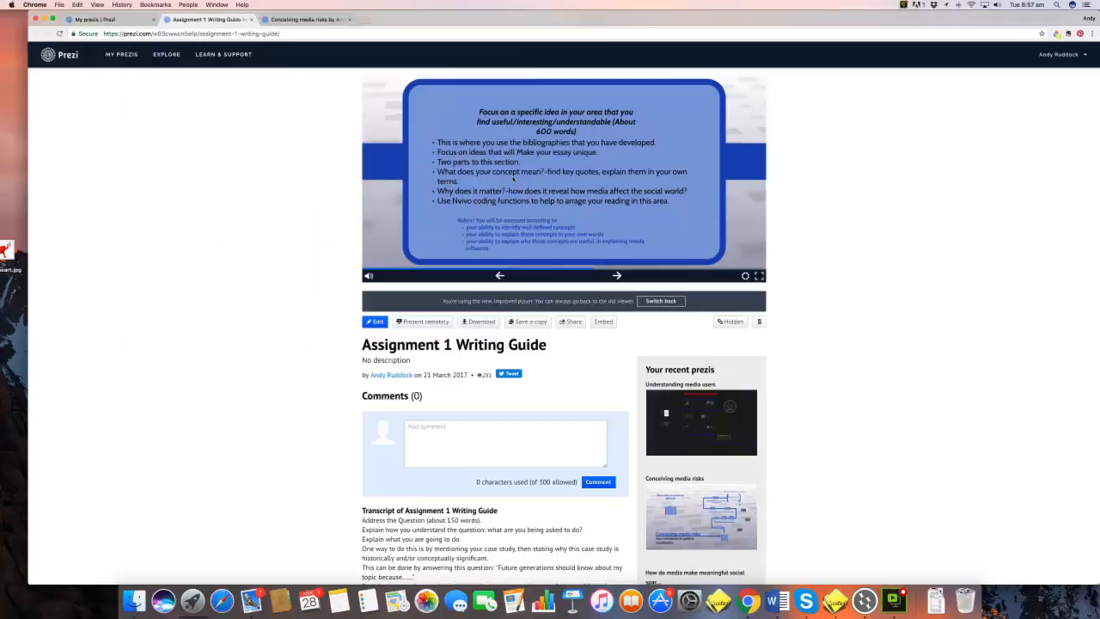
pyautogui.moveTo(519, 392)
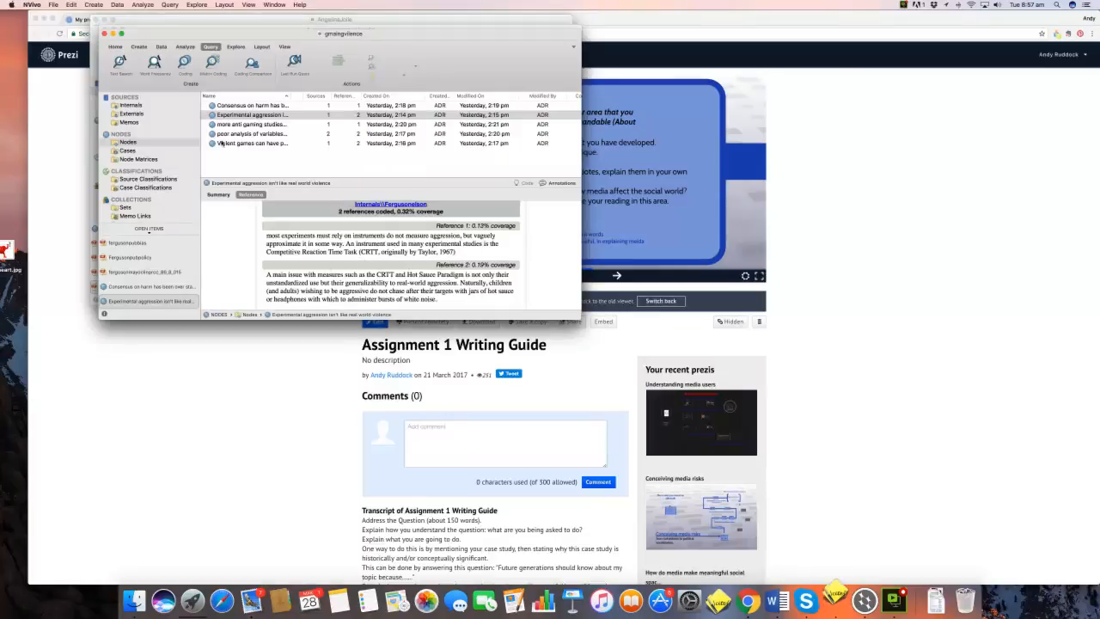
# - Show the single publication-bias reference coded at the 'more anti gaming studies' node
pyautogui.click(250, 124)
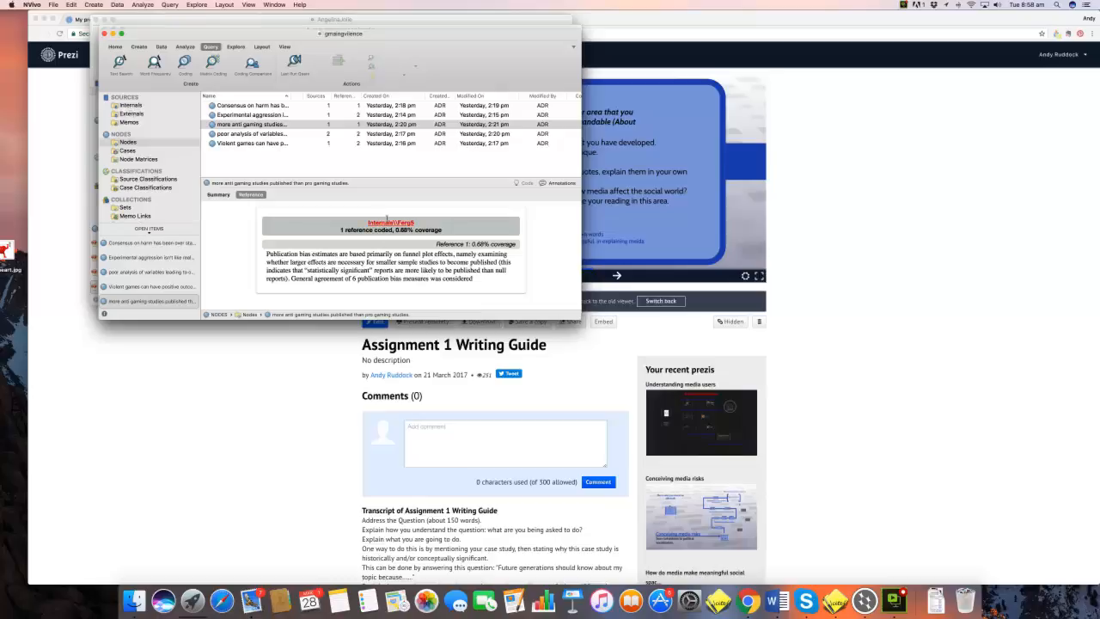
# - Show the three cooperative-play references coded at the positive-outcomes node
pyautogui.click(392, 223)
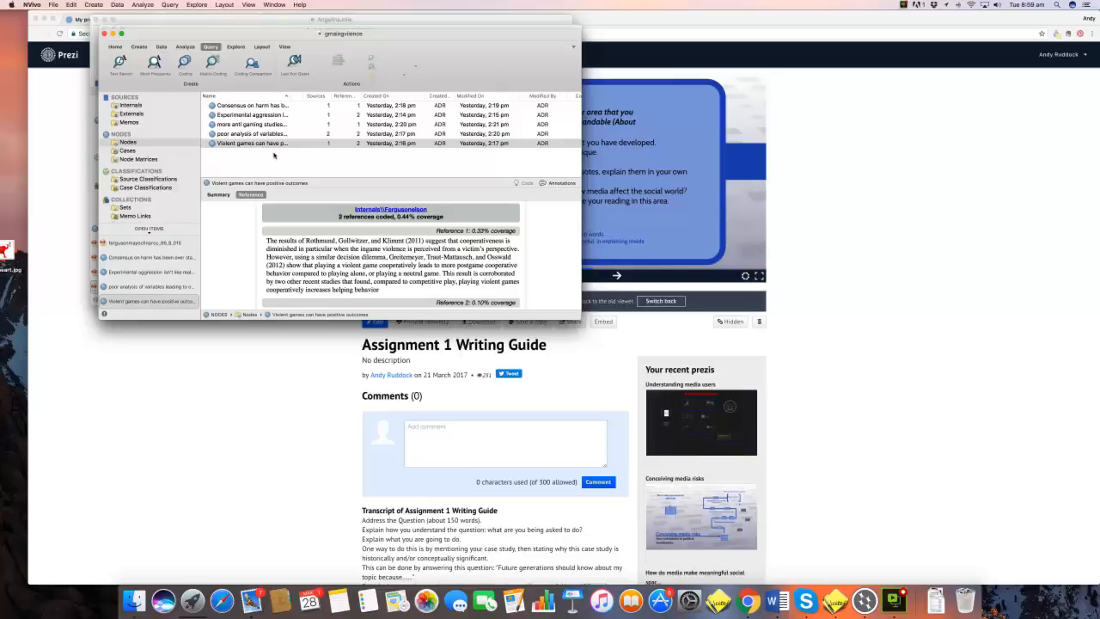
pyautogui.moveTo(123, 106)
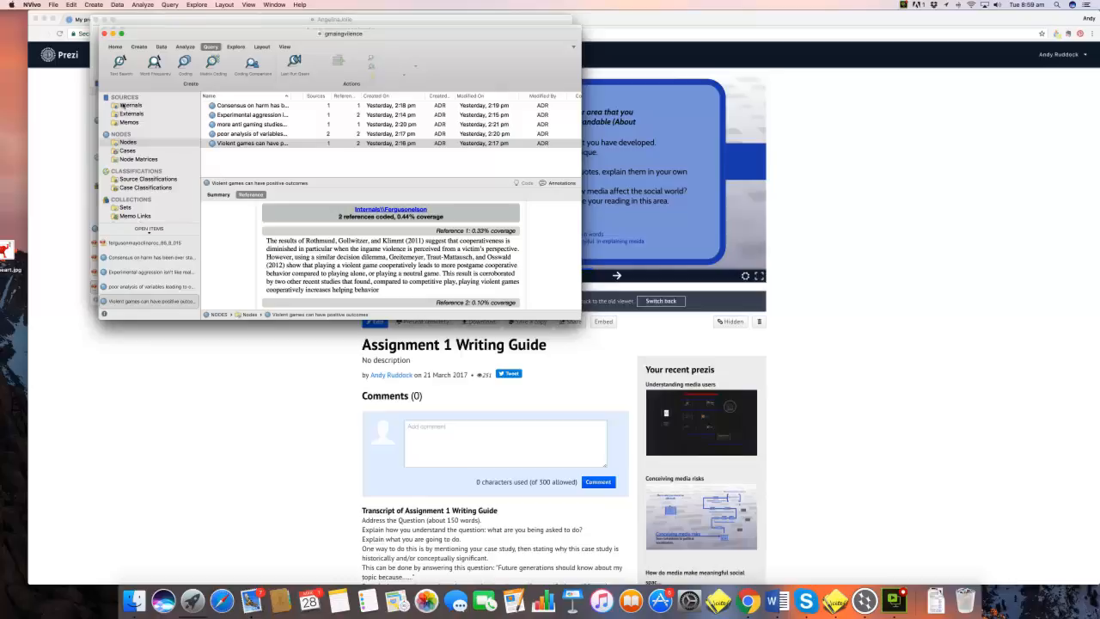
# - Check the Internals source articles, then return to the Nodes list
pyautogui.click(131, 105)
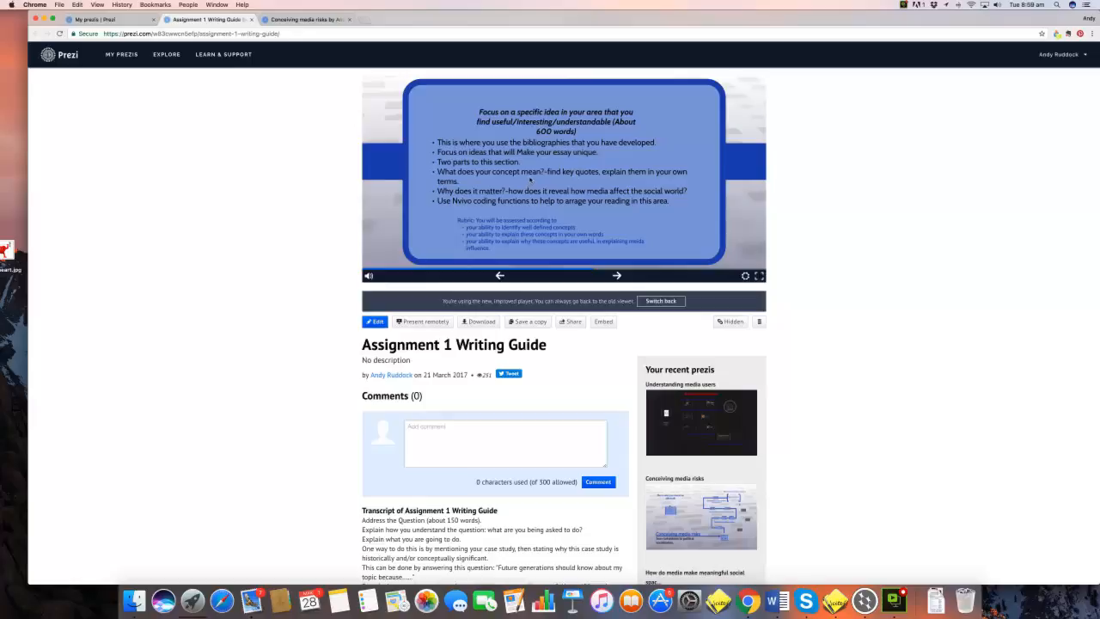
pyautogui.moveTo(863, 600)
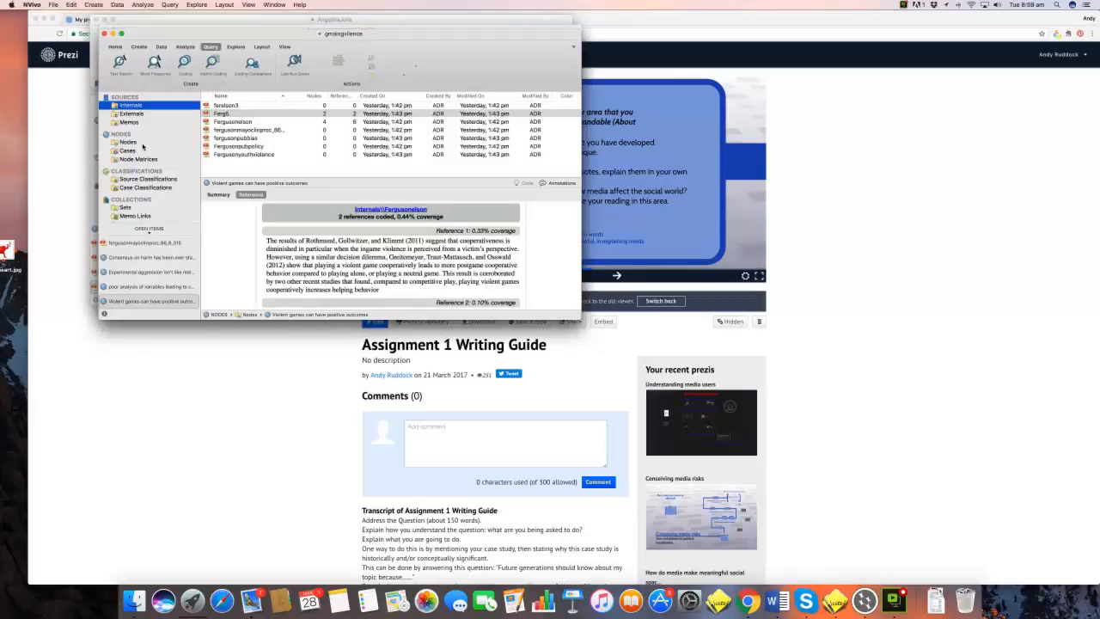
pyautogui.click(127, 134)
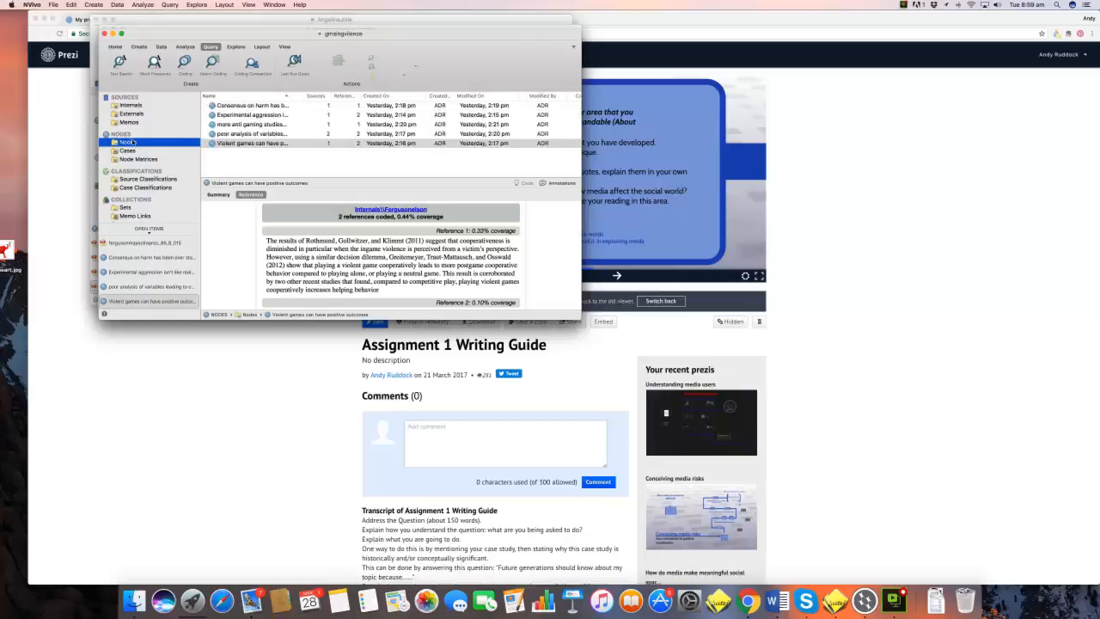